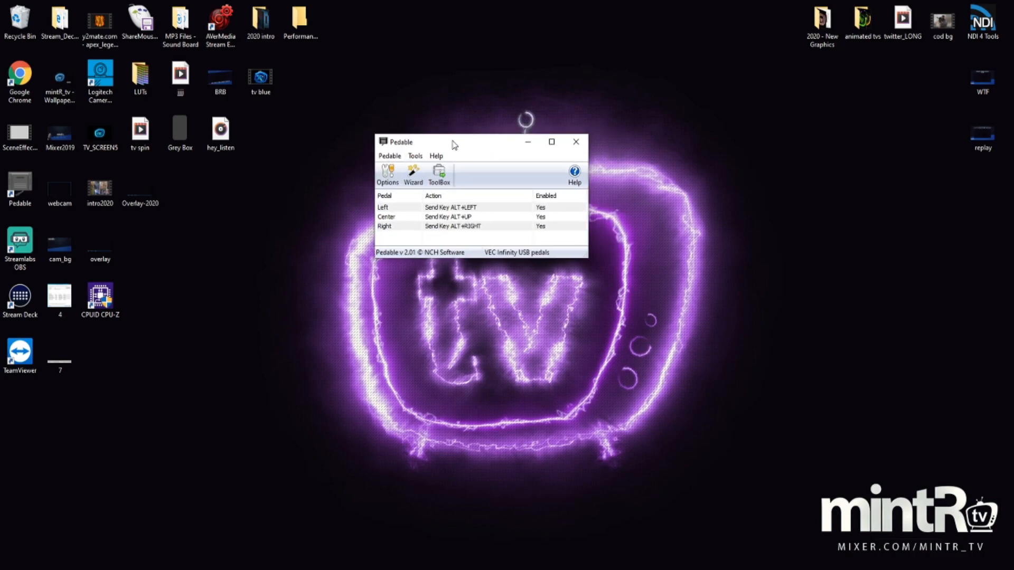
# - Reopen Pedable and walk through the pedal wizard, keeping the key-combination action
pyautogui.click(575, 142)
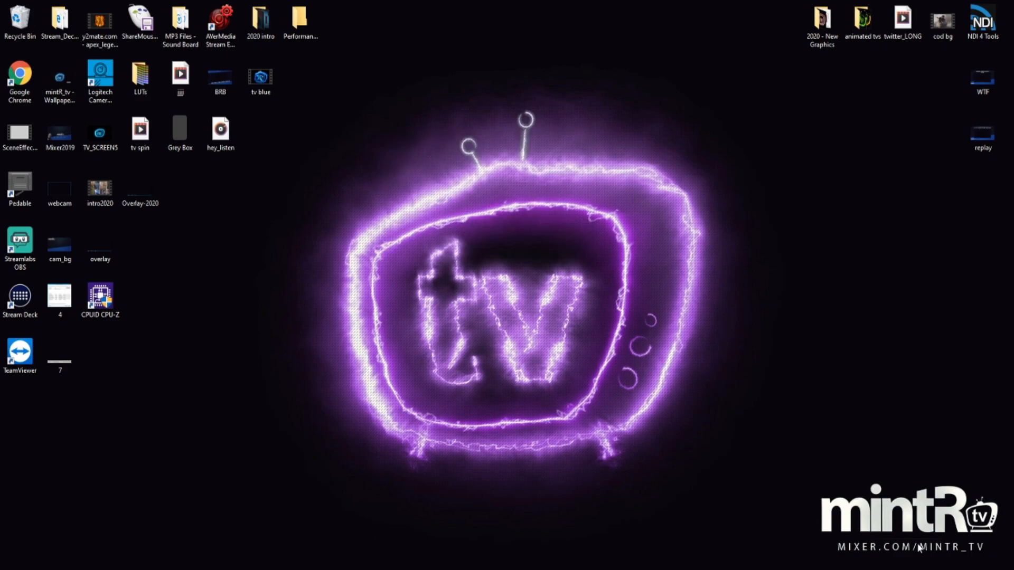
pyautogui.moveTo(360, 524)
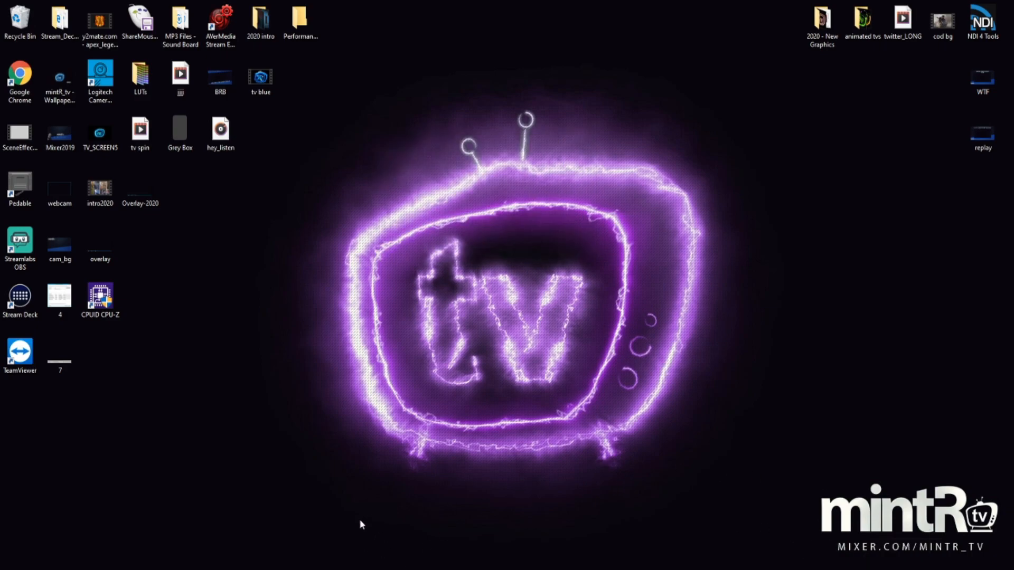
pyautogui.doubleClick(20, 185)
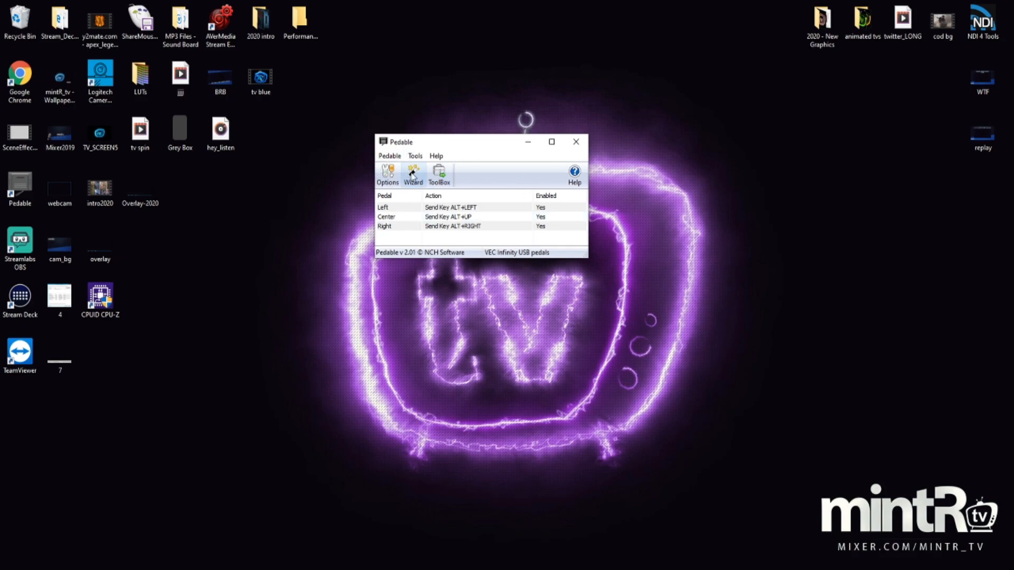
pyautogui.click(412, 173)
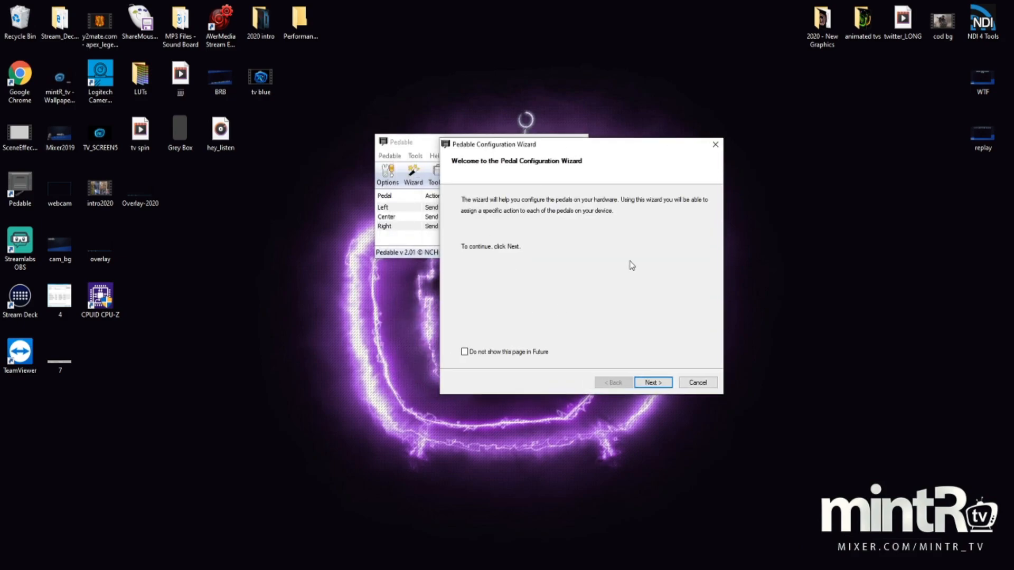
pyautogui.click(652, 382)
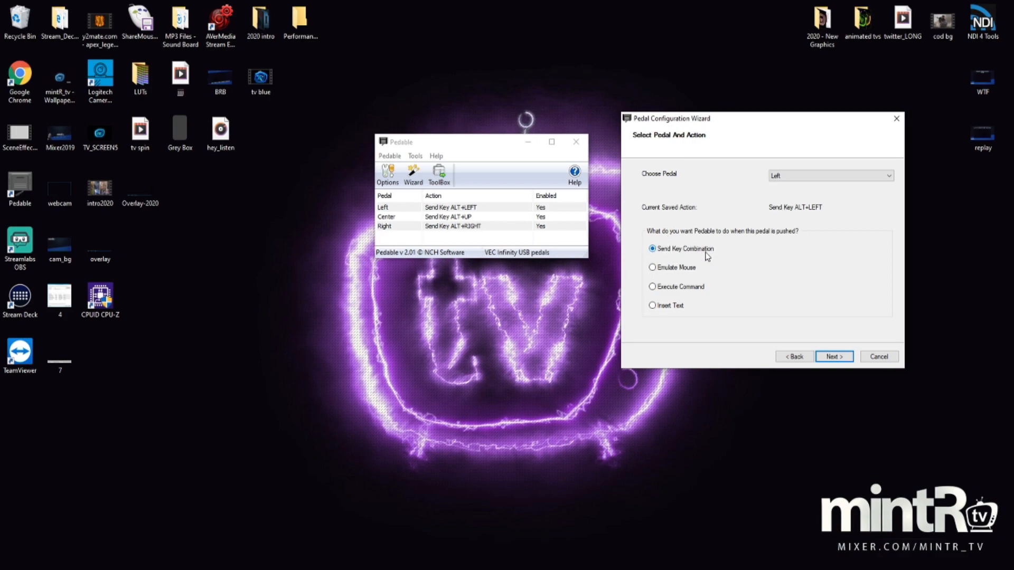
pyautogui.click(830, 175)
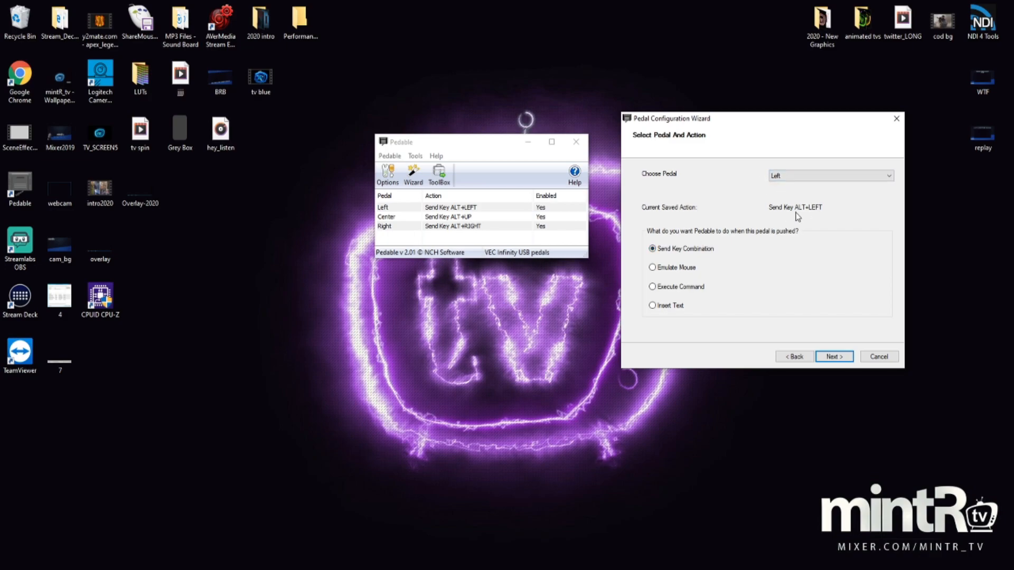
pyautogui.moveTo(879, 127)
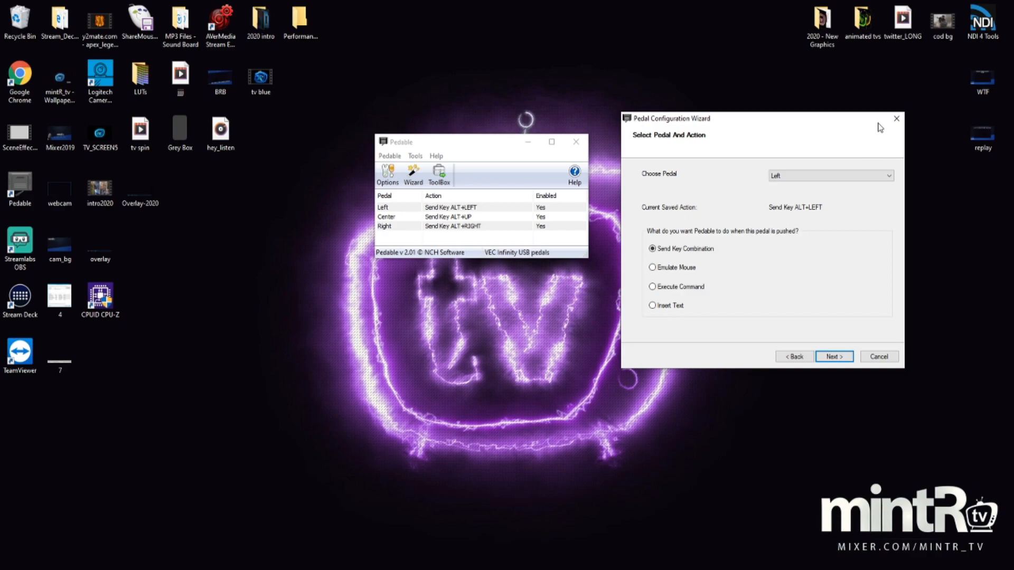
# - Exit the wizard unchanged, check the Center pedal mapping, and open Streamlabs OBS Settings
pyautogui.click(878, 357)
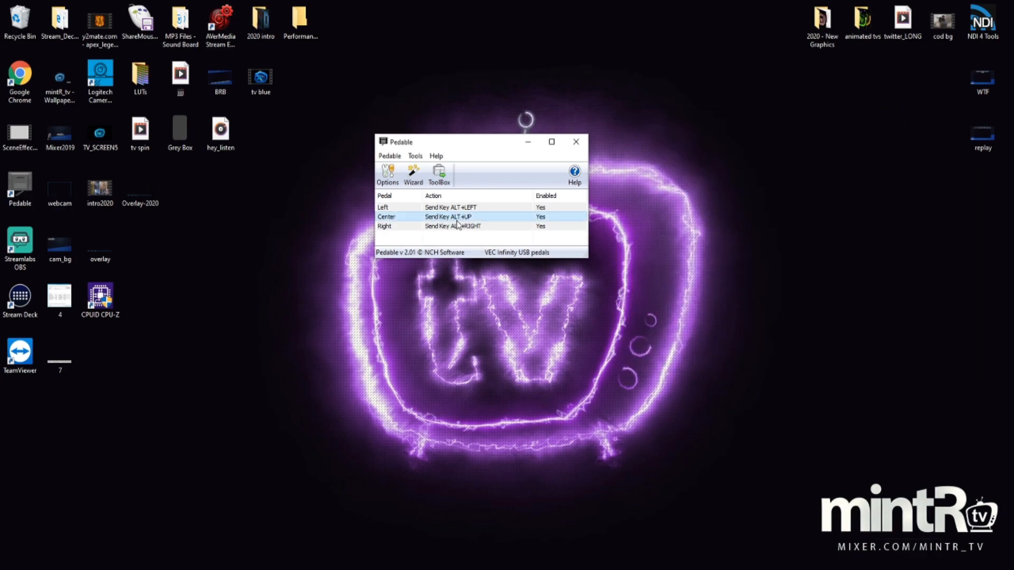
pyautogui.click(460, 225)
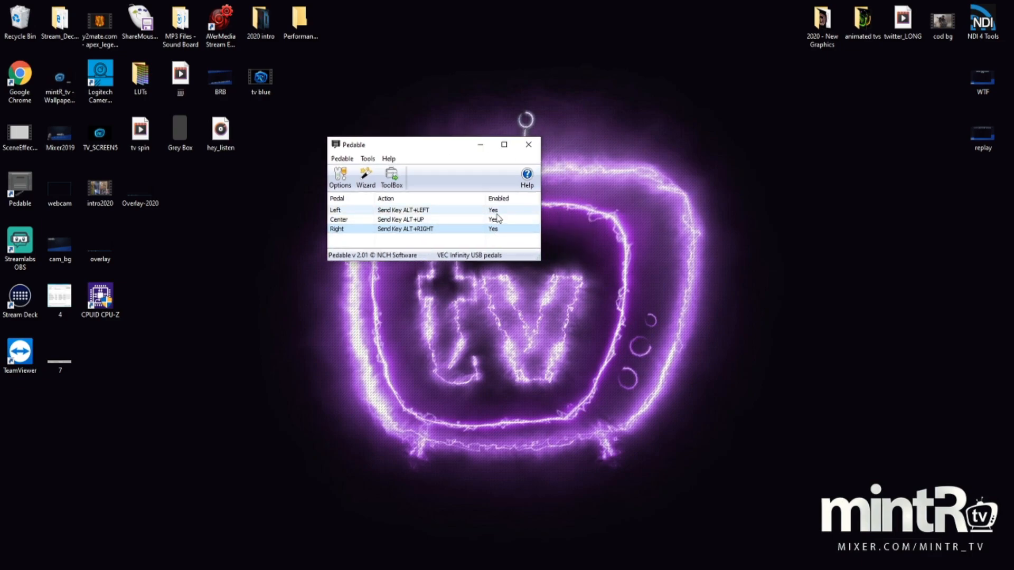
pyautogui.click(527, 144)
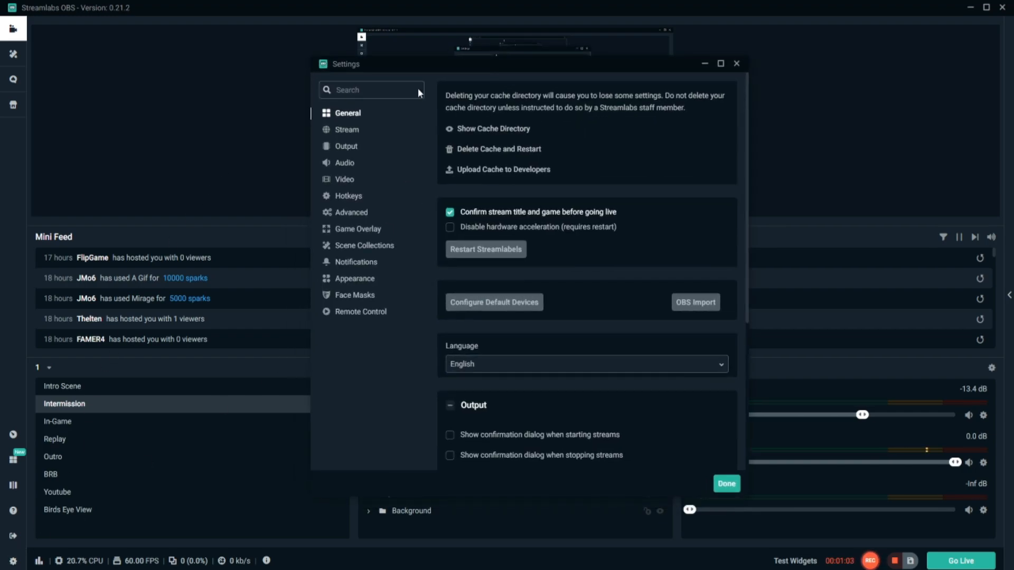
# - Check hotkeys: Save Replay is Alt+ArrowRight and scene switches Alt+ArrowUp and Alt+ArrowLeft
pyautogui.click(348, 196)
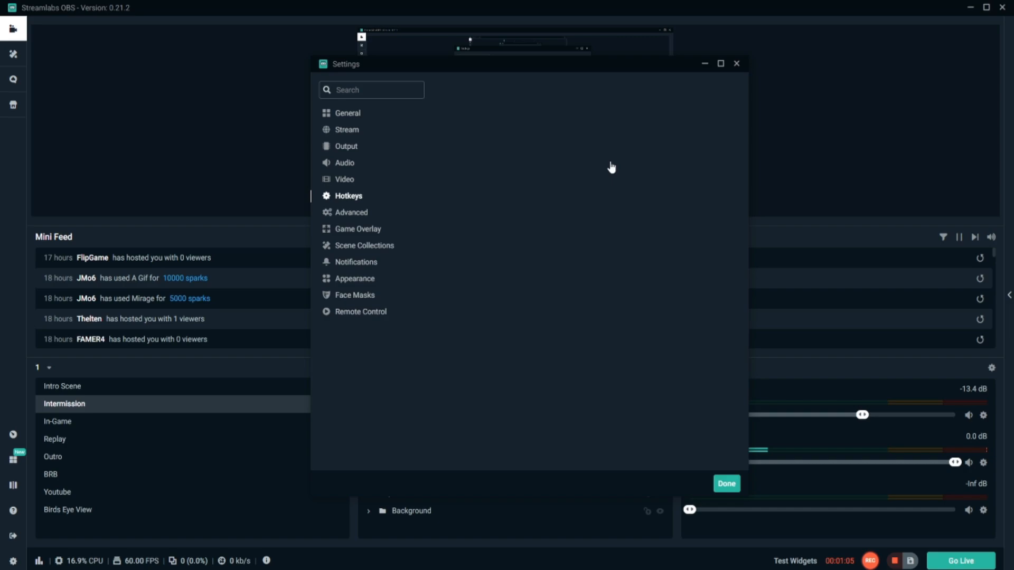
pyautogui.click(348, 196)
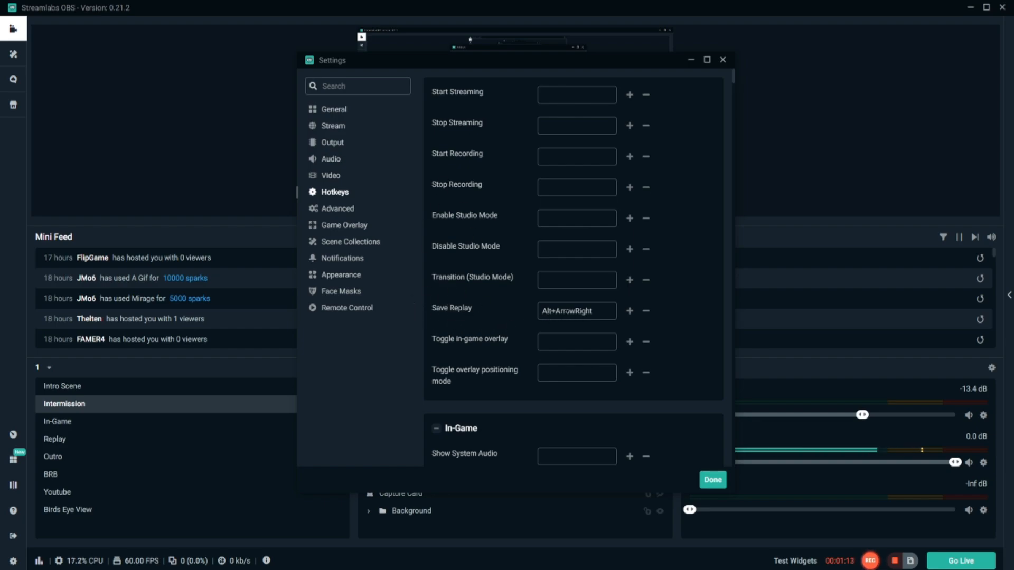
pyautogui.scroll(-3)
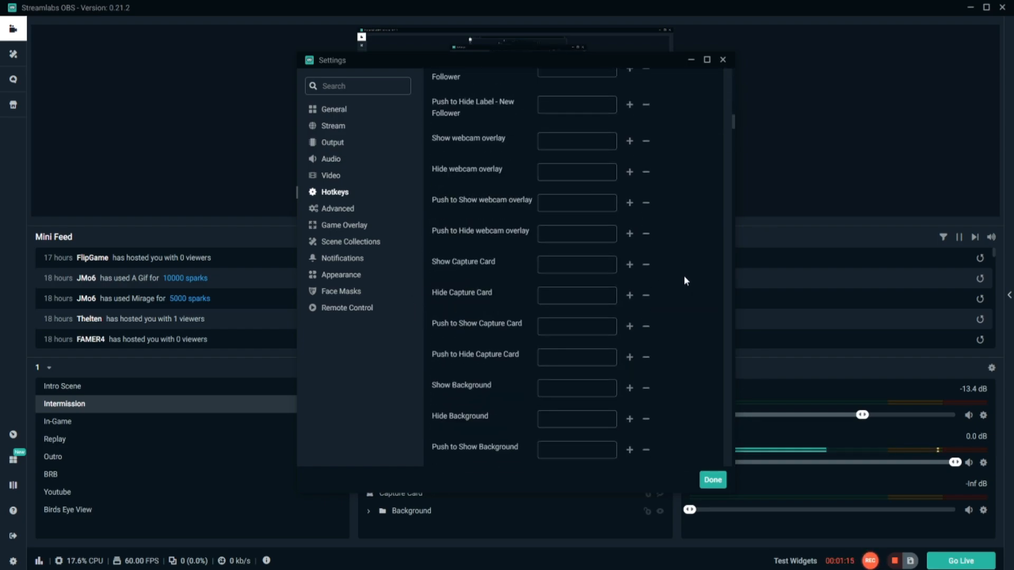
pyautogui.scroll(-3)
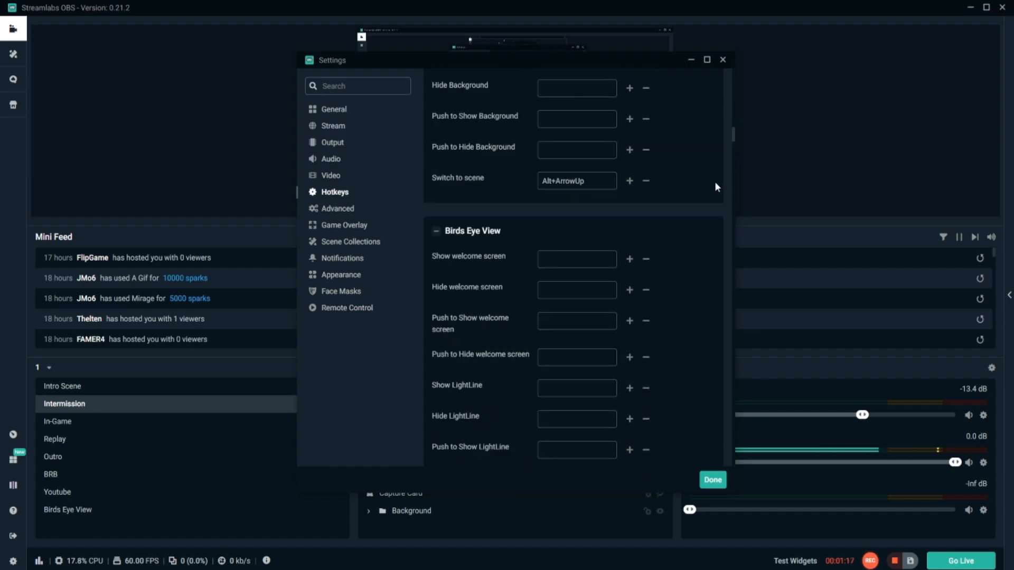
pyautogui.scroll(-3)
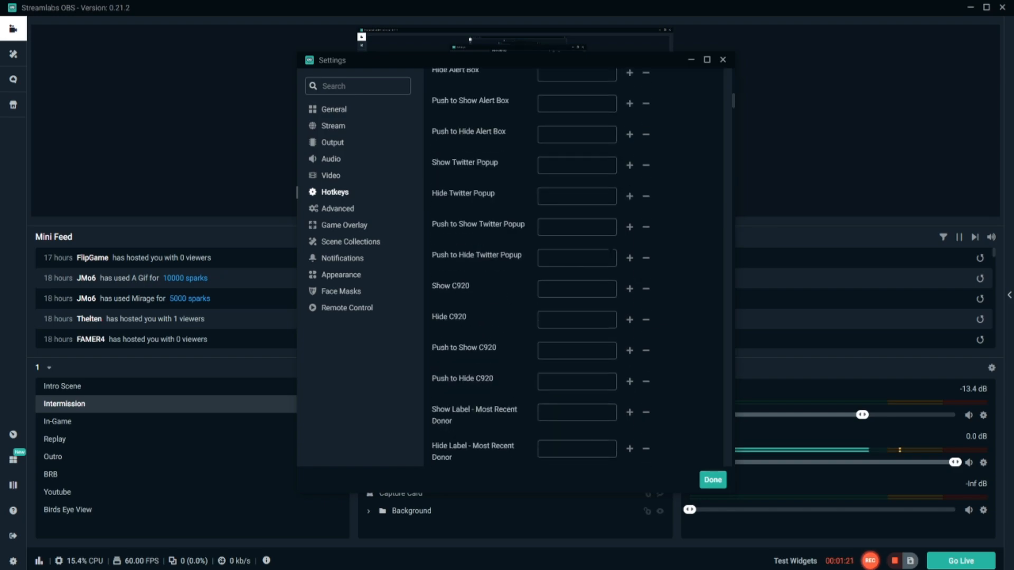
pyautogui.scroll(-3)
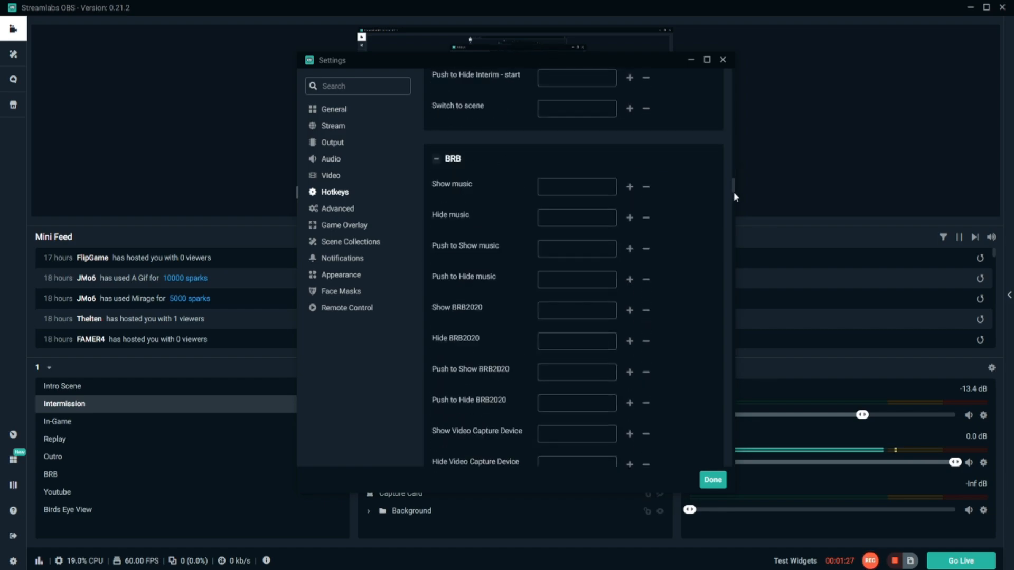
pyautogui.scroll(-3)
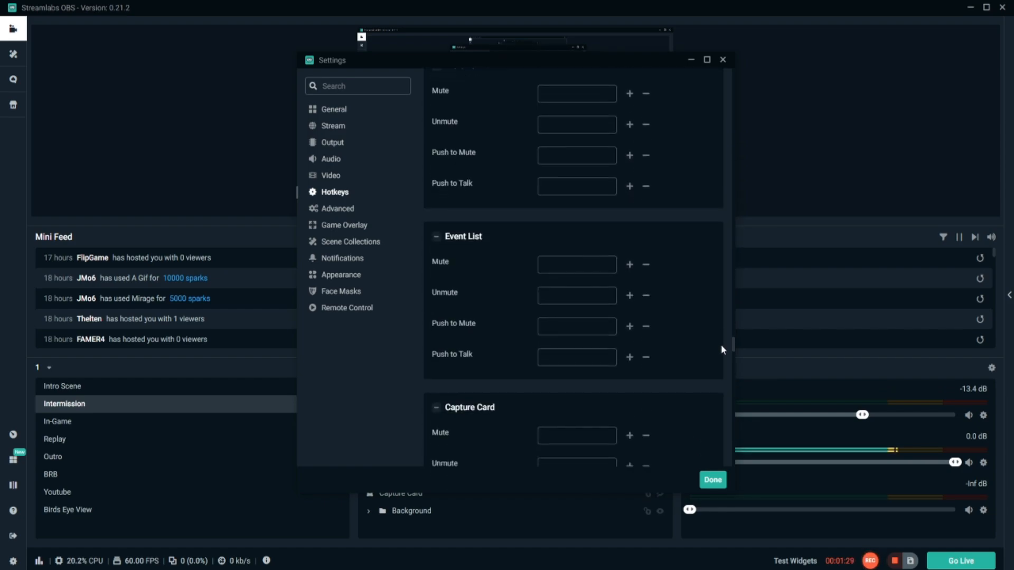
pyautogui.scroll(-3)
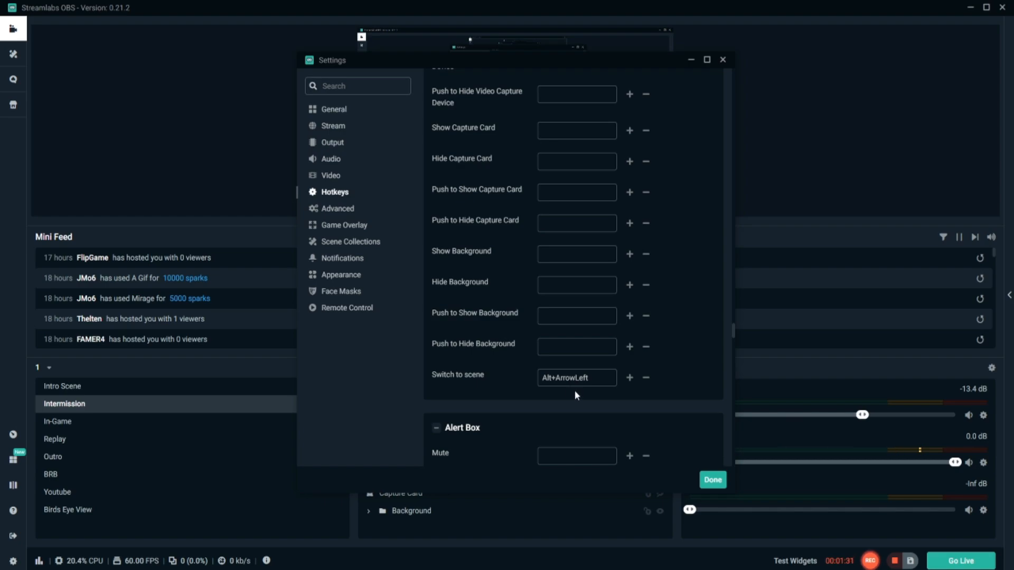
pyautogui.click(711, 480)
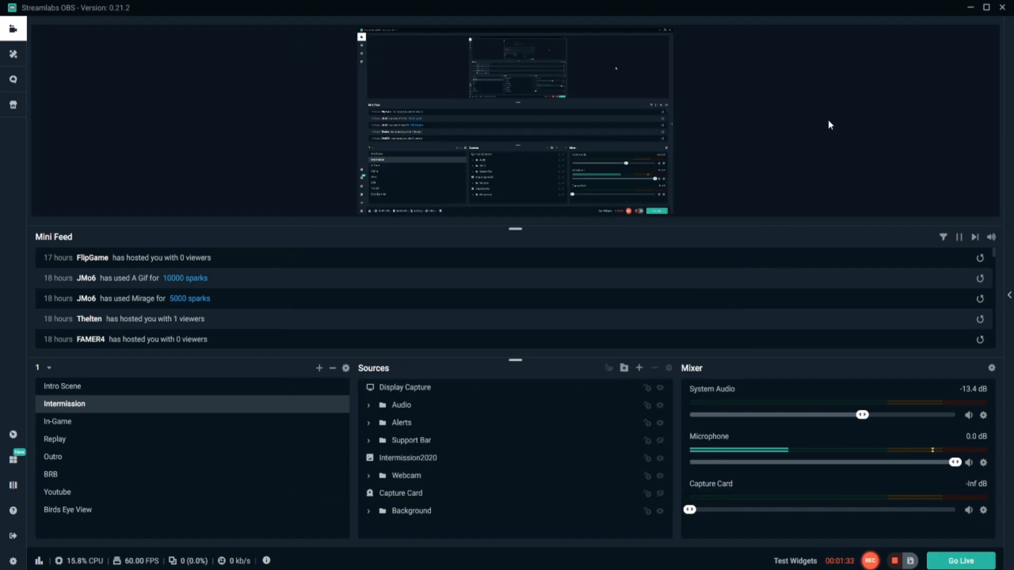